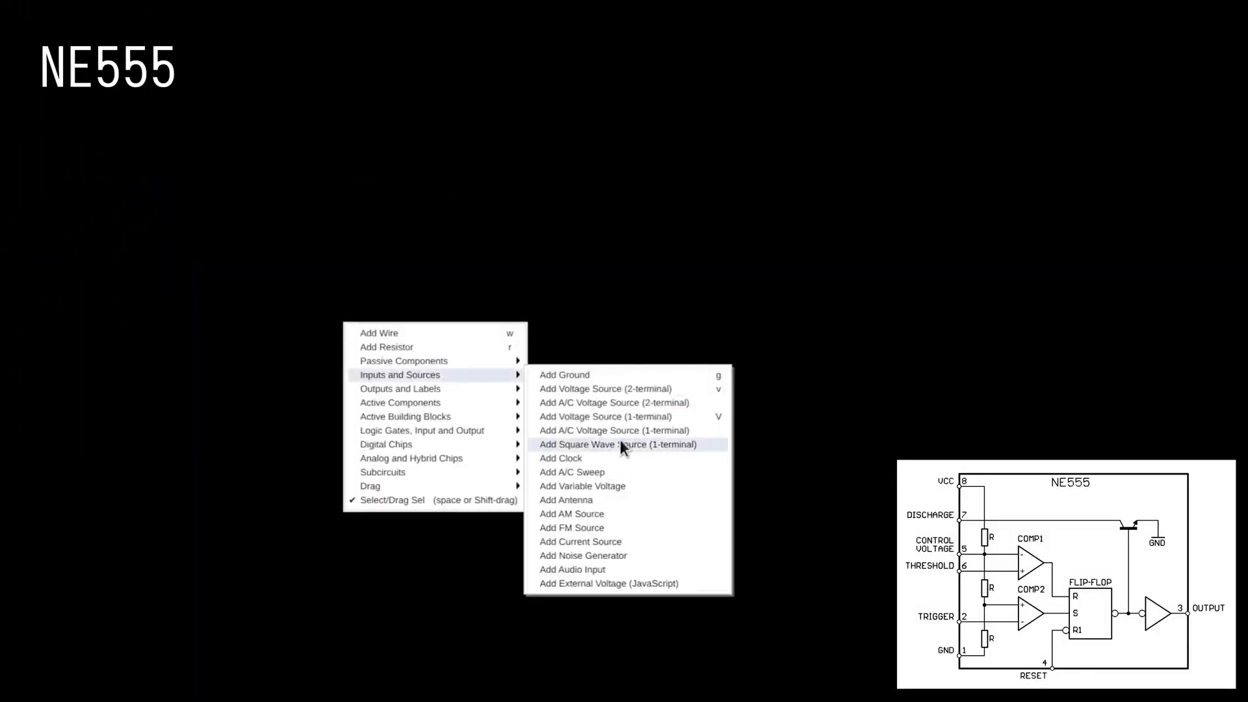
# - Place a text label above the divider circuit for its flip-flop section
pyautogui.click(617, 444)
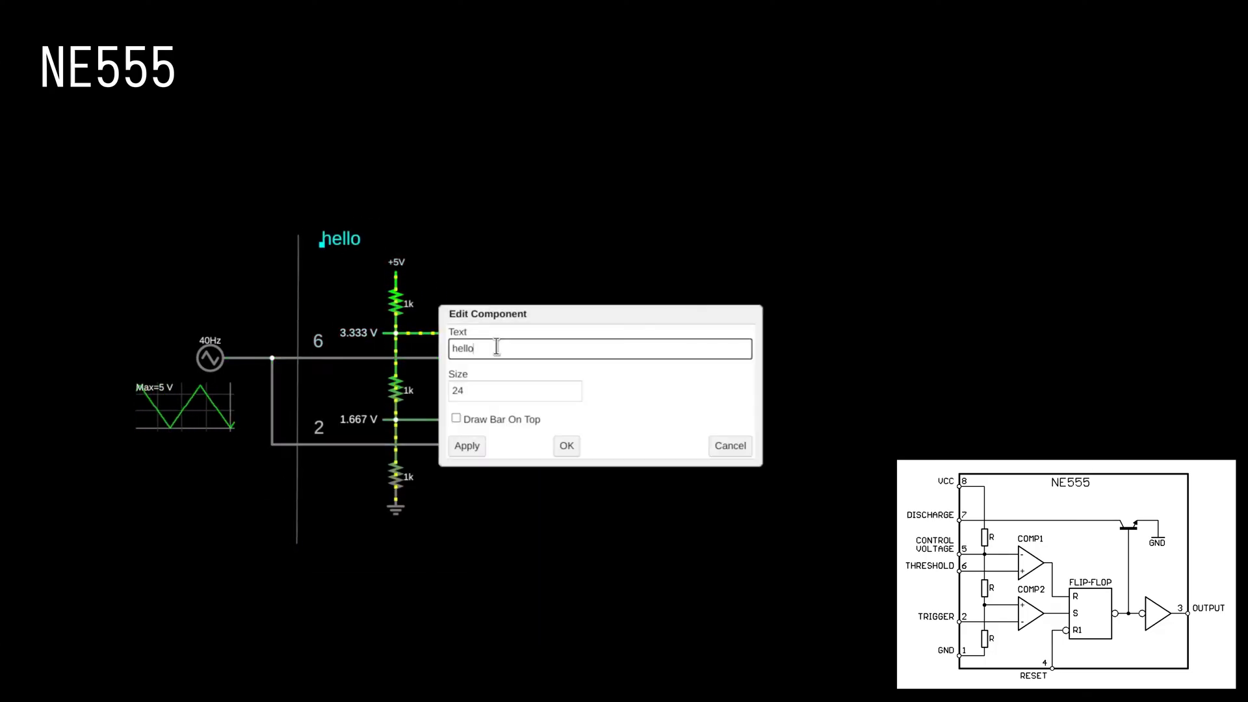
# - Replace the placeholder label text with 'RS Latch'
pyautogui.write('RS')
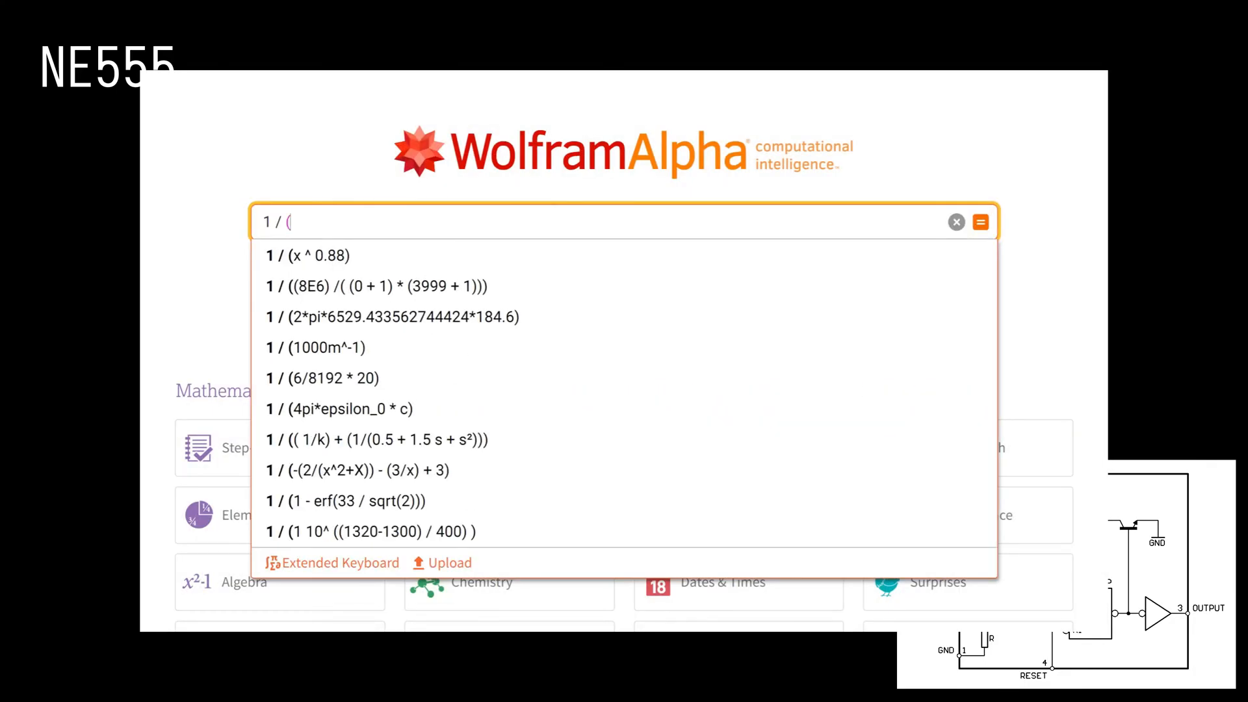
# - Compute 1 / (1.4 * 100kOhm * 220nF) to get the oscillation frequency
pyautogui.write('1.4 * 100kOhm * 220nF)')
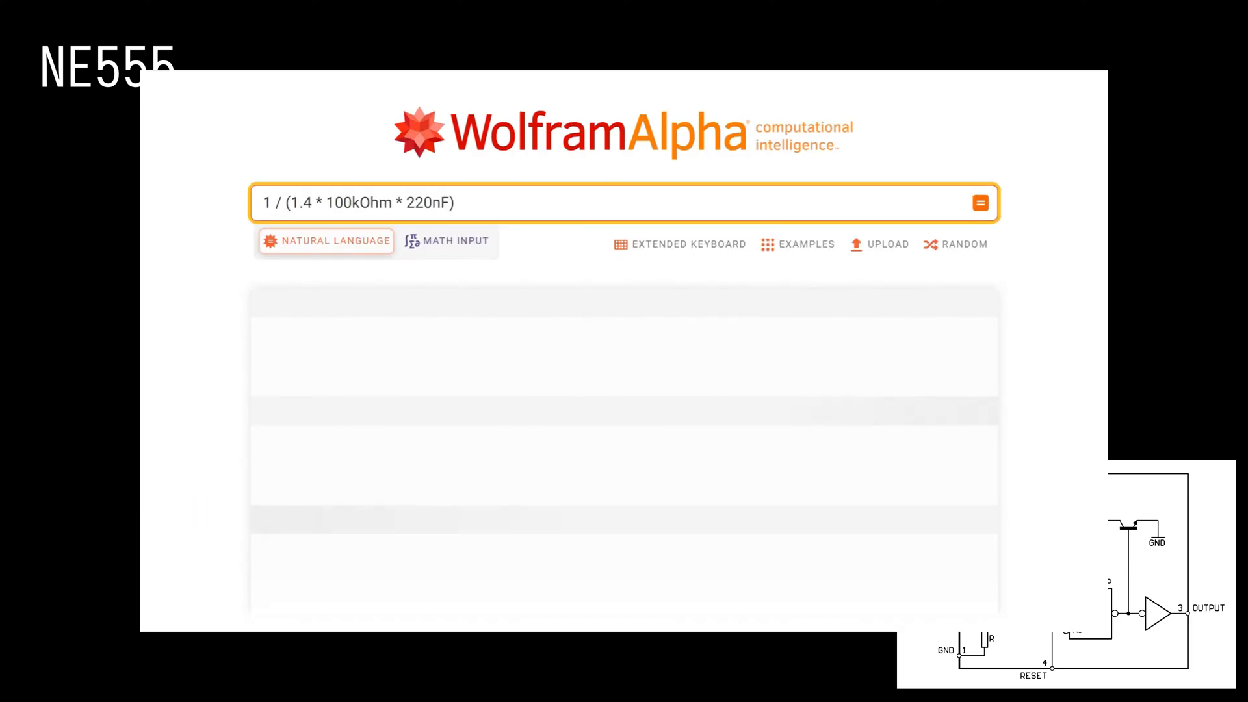
pyautogui.click(980, 203)
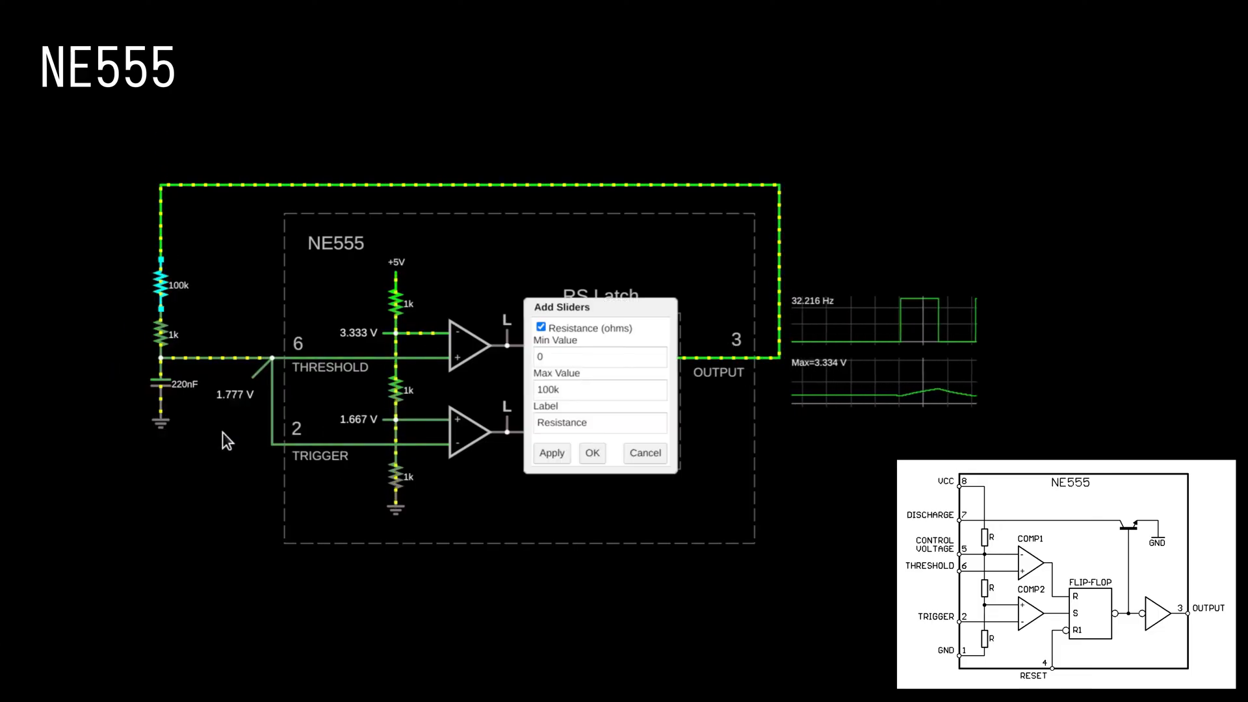
# - Edit the resistance slider's maximum value for the 100k timing resistor
pyautogui.click(600, 390)
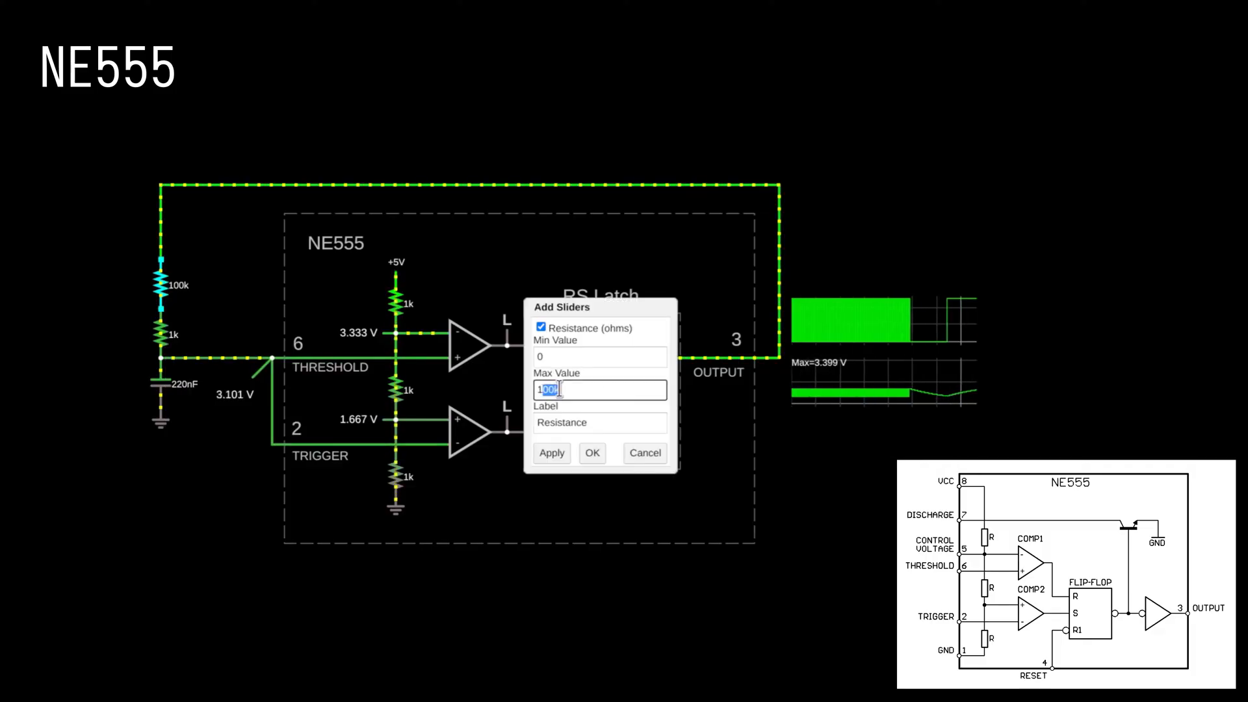